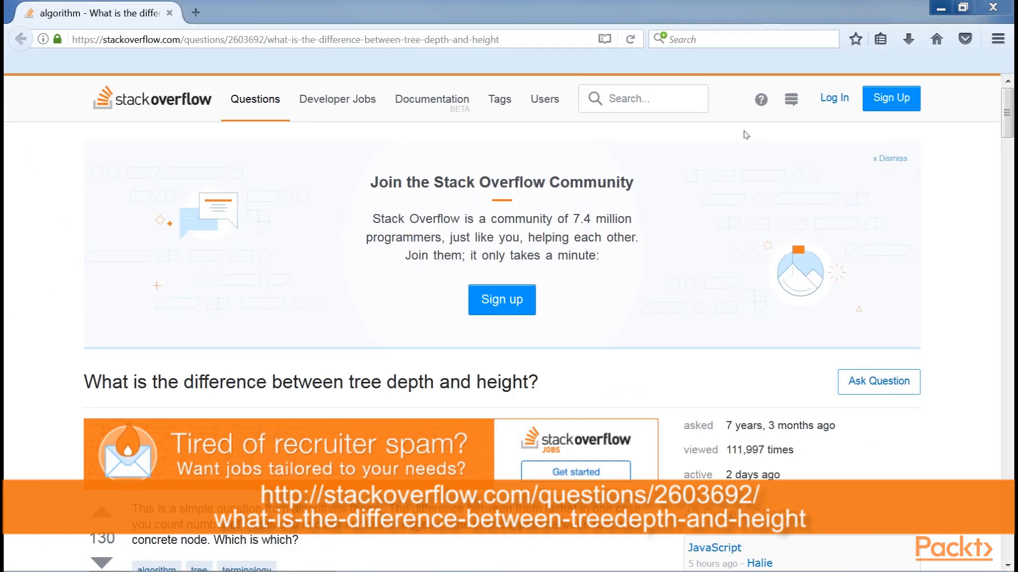
{"action": "scroll", "scroll_direction": "down", "scroll_amount": 3}
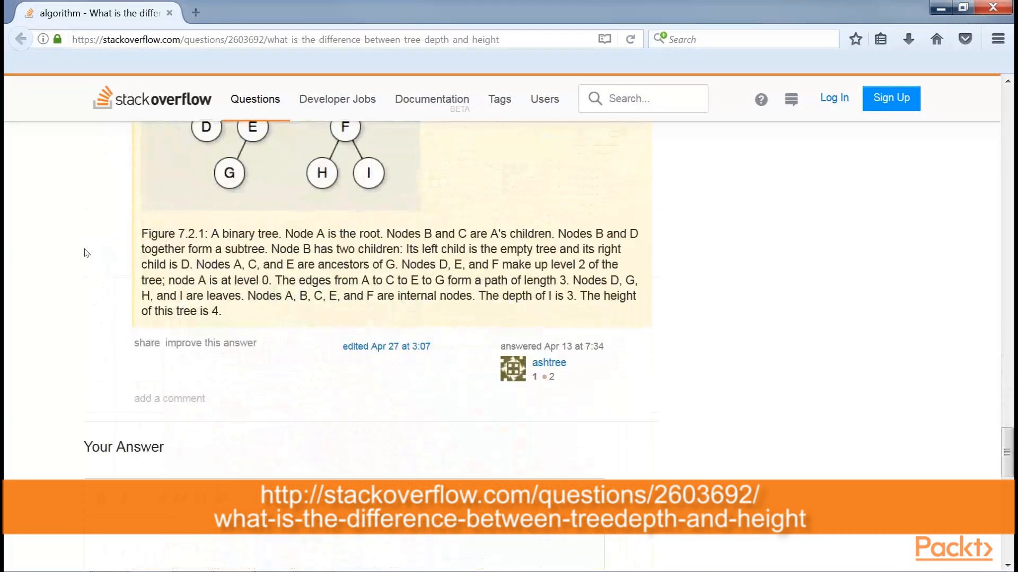